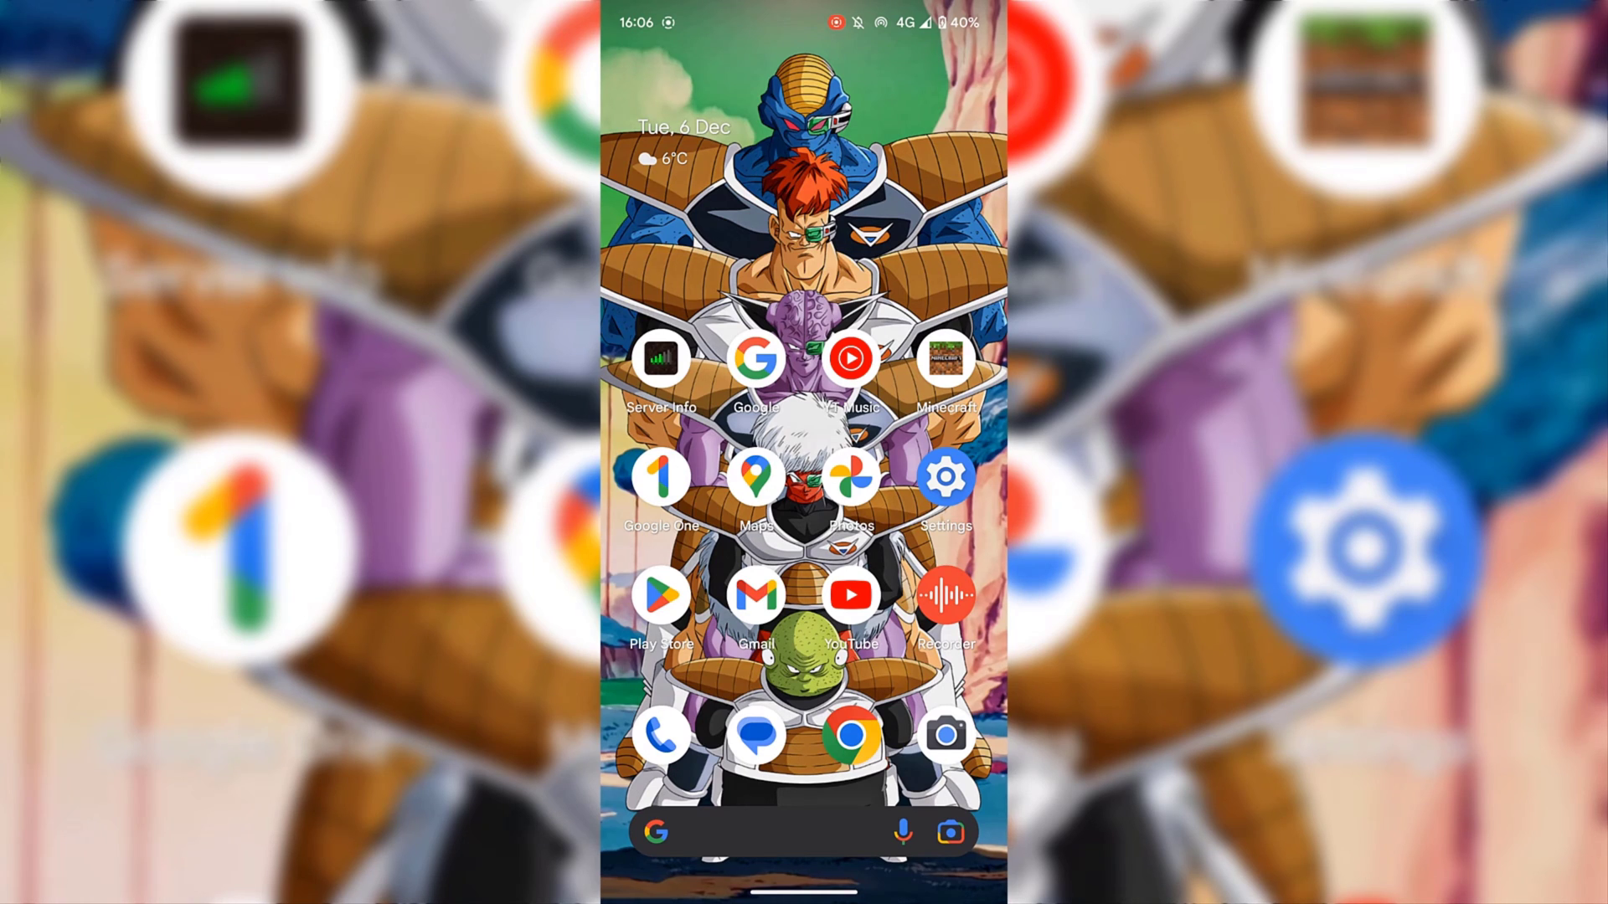
Step: Launch the Settings app from the home screen and scroll the list toward Location
{"action": "left_click", "coordinate": [945, 475]}
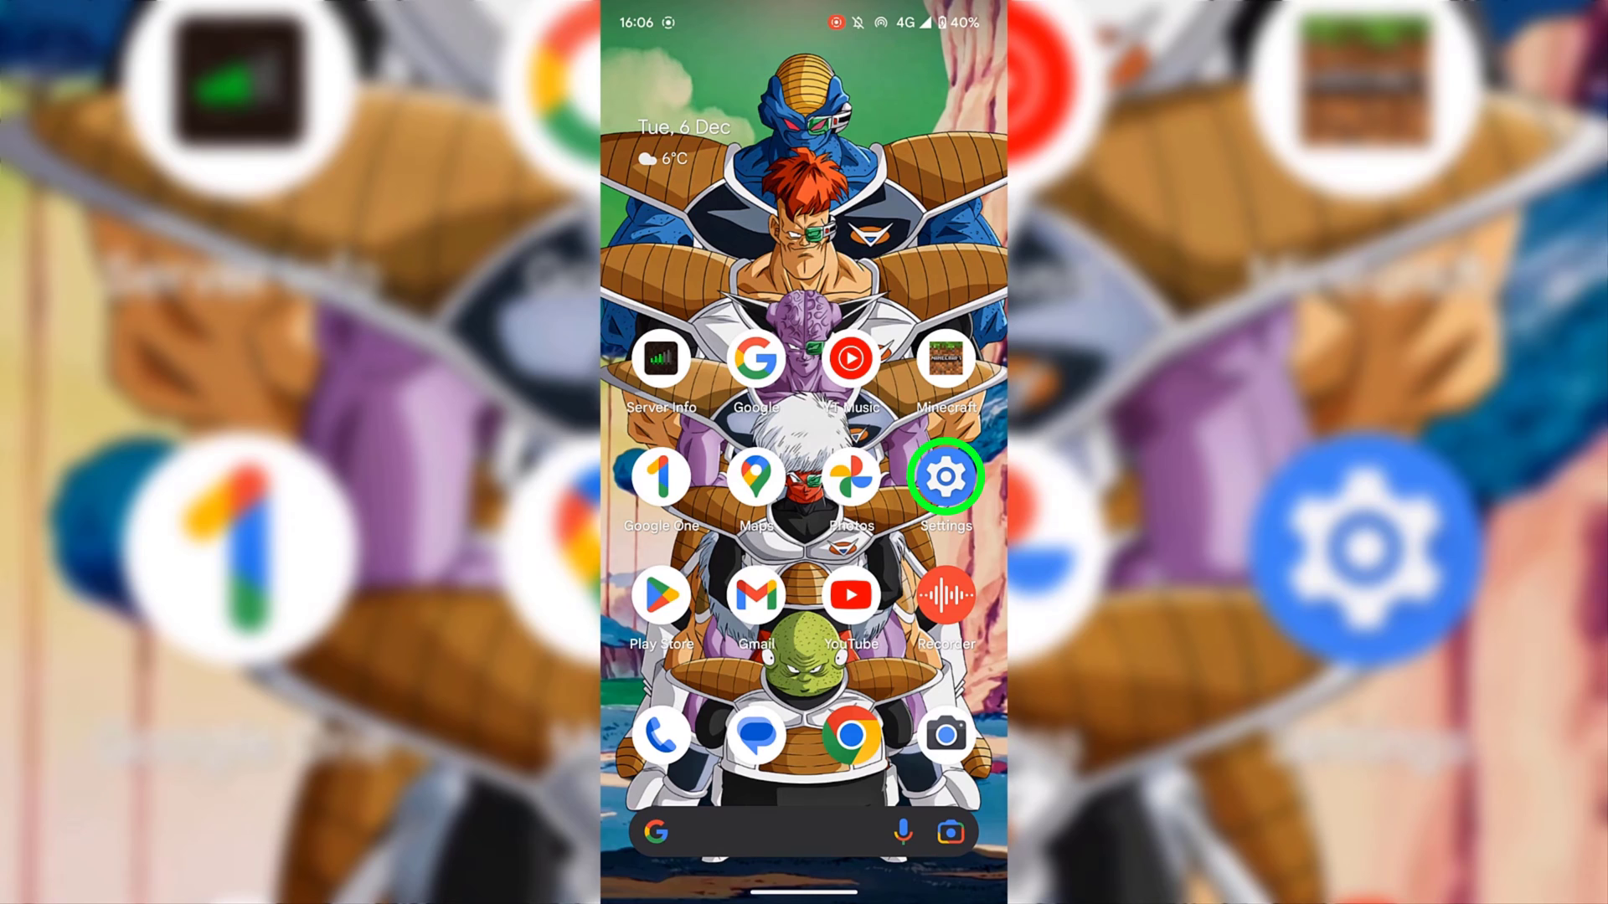
{"action": "left_click", "coordinate": [944, 477]}
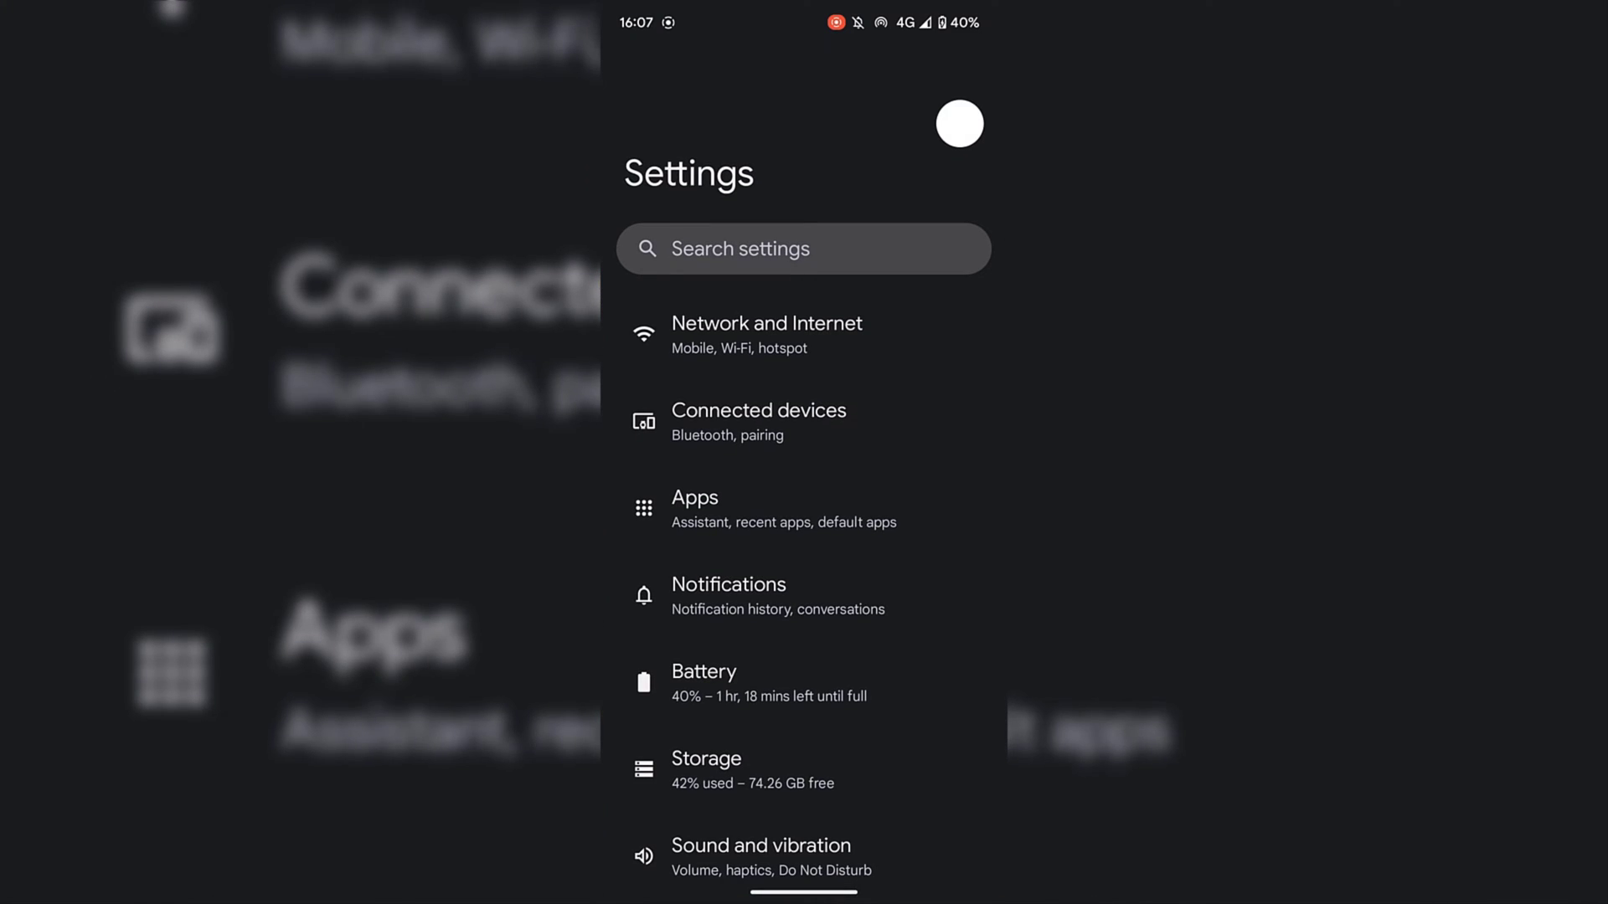
{"action": "scroll", "scroll_direction": "down", "scroll_amount": 3}
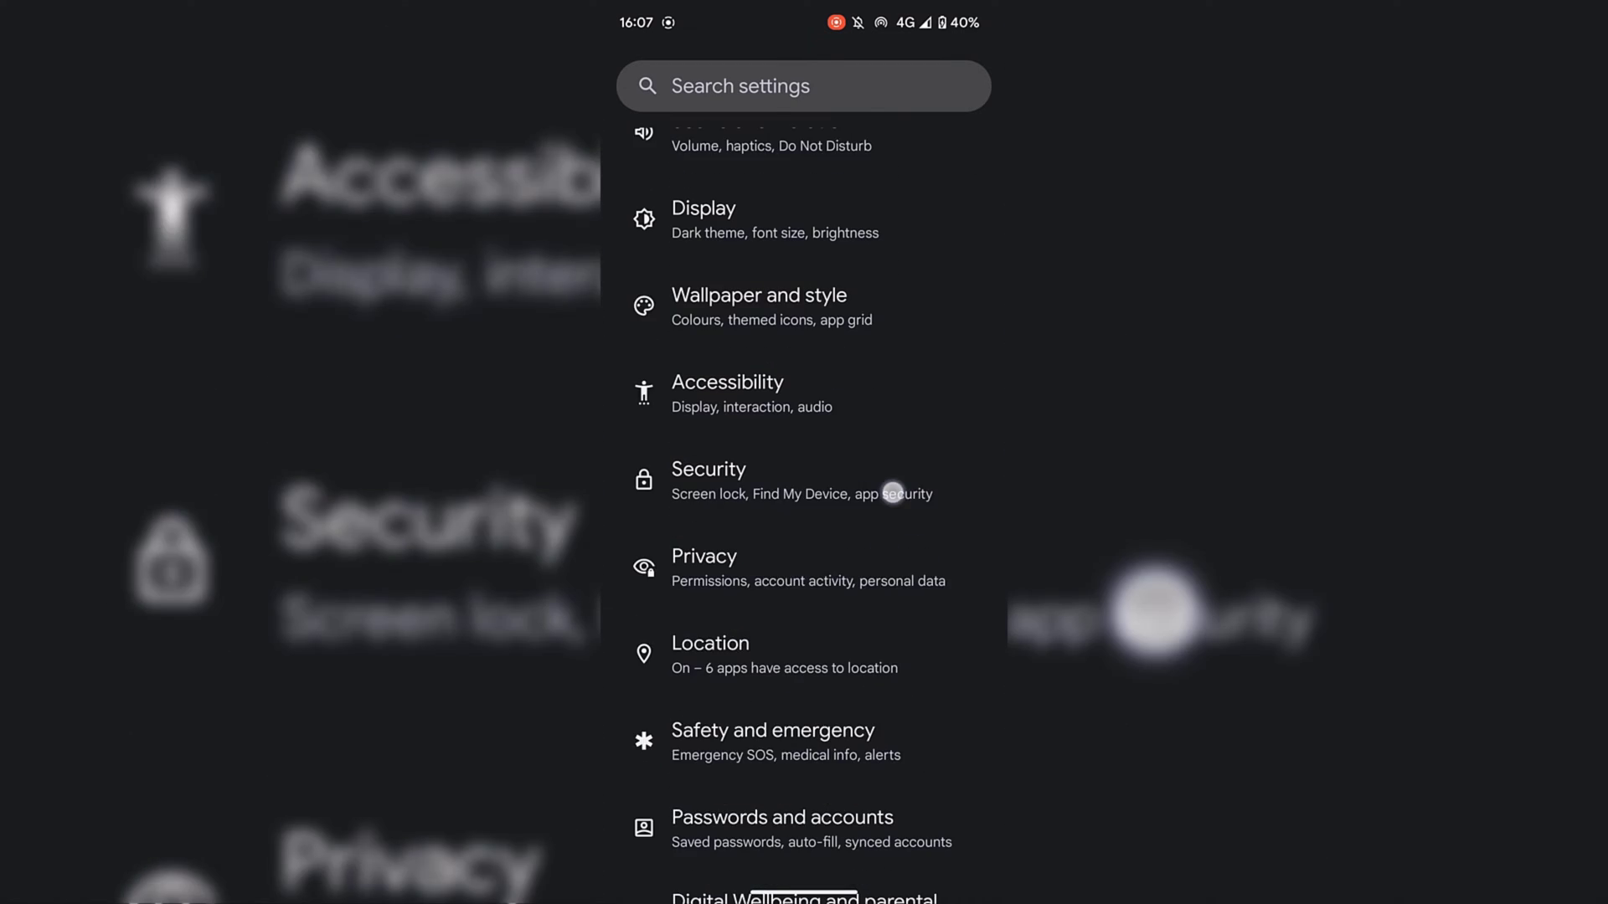
Step: Switch off the Use location toggle on the Location settings page
{"action": "left_click", "coordinate": [710, 655]}
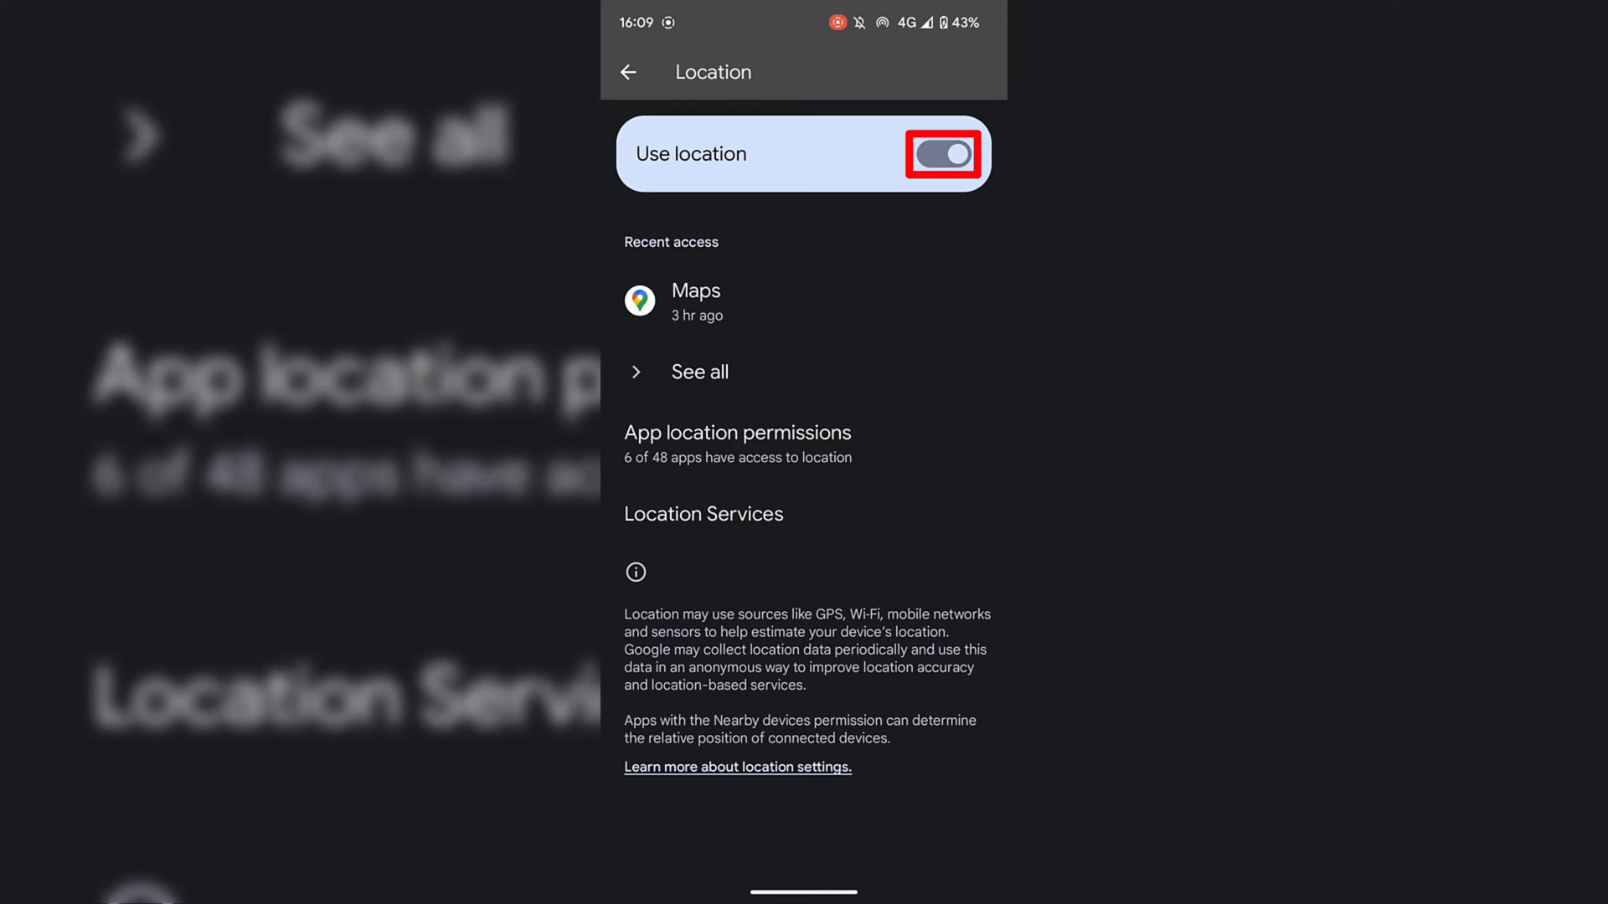
{"action": "left_click", "coordinate": [942, 155]}
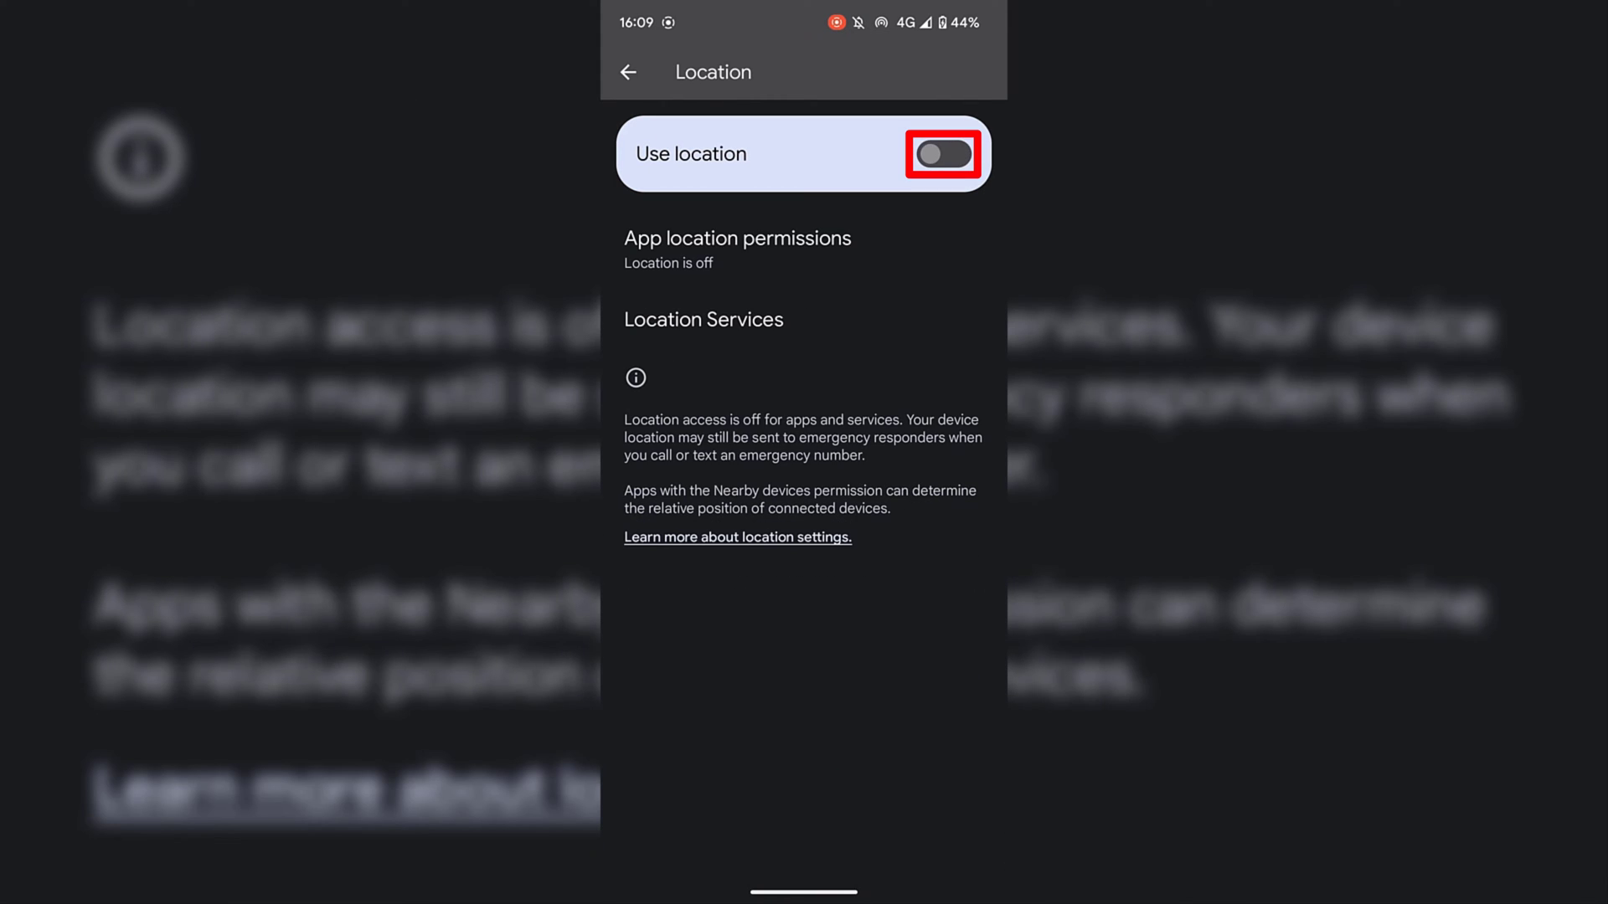